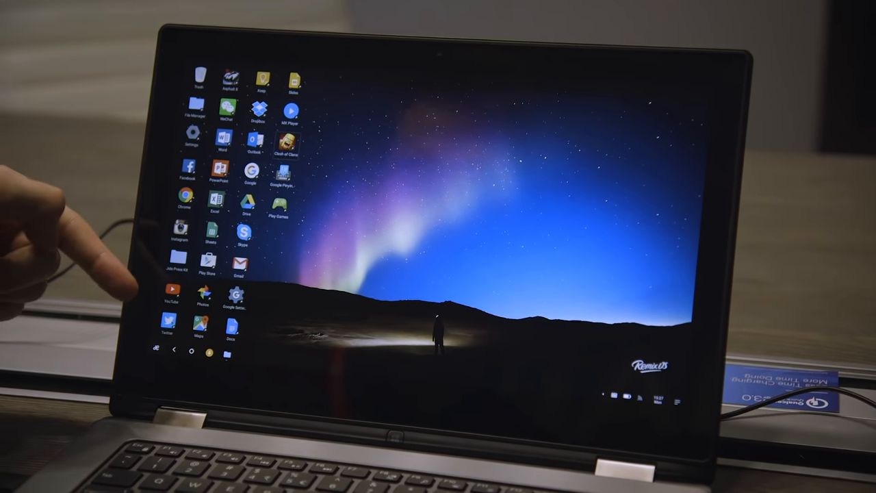
Show the Wi-Fi panel with Wi-Fi on, listing four networks and the connected one checked
click(167, 294)
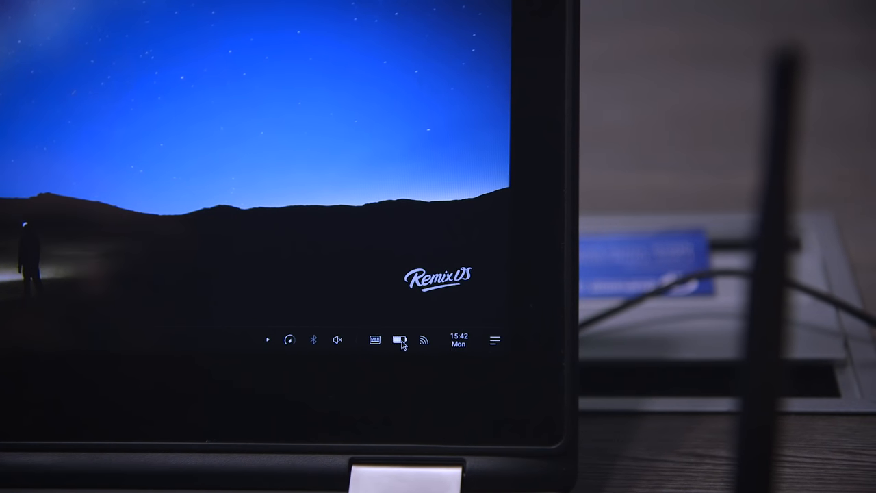
click(424, 339)
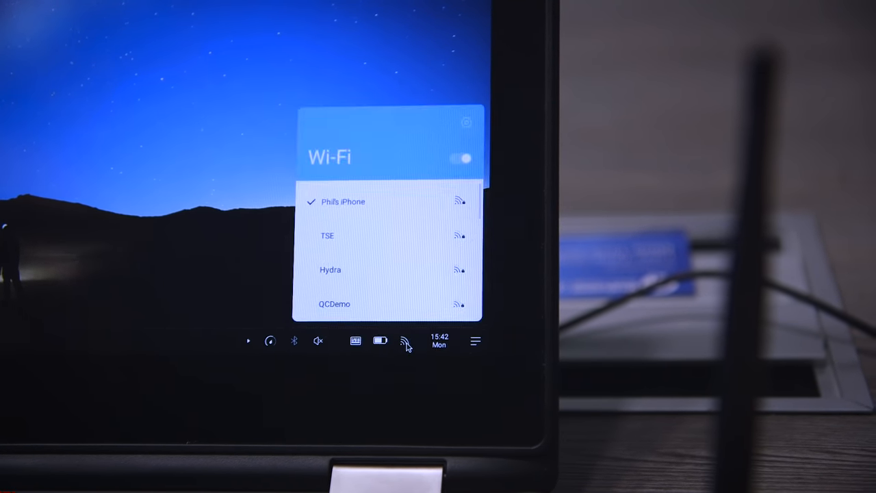